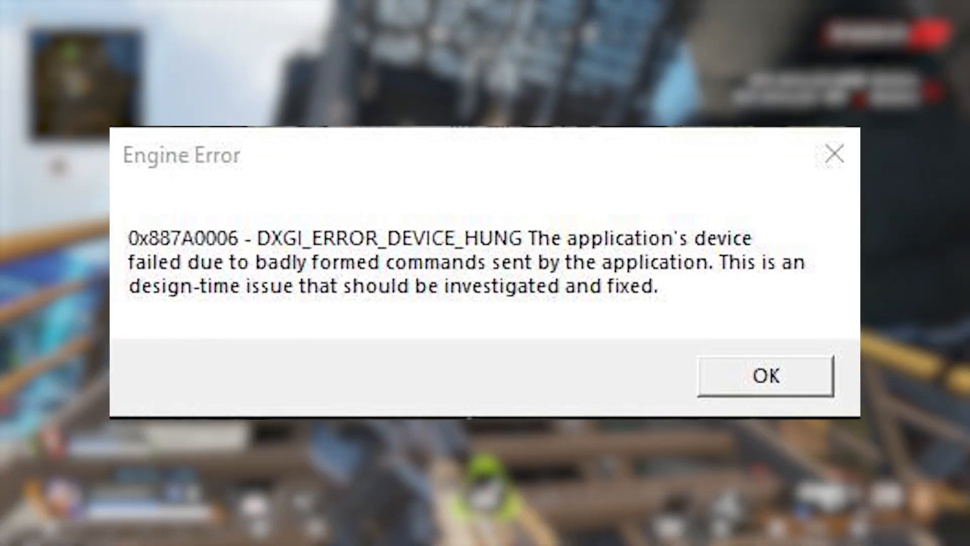
Dismiss the Apex Legends DXGI_ERROR_DEVICE_HUNG engine error dialog
click(765, 375)
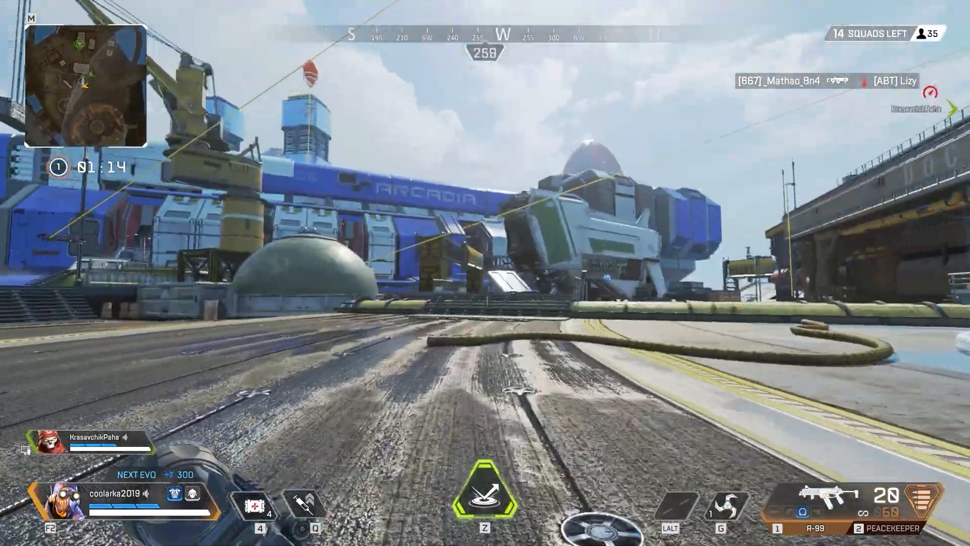
mouse_move(579, 174)
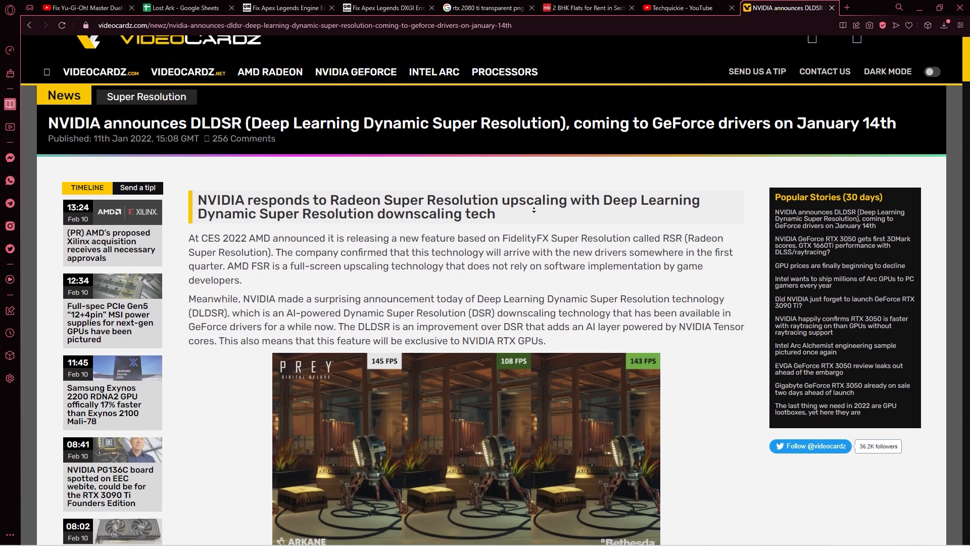
Scroll further down the VideoCardz DLDSR article in Opera GX
scroll(down, 3)
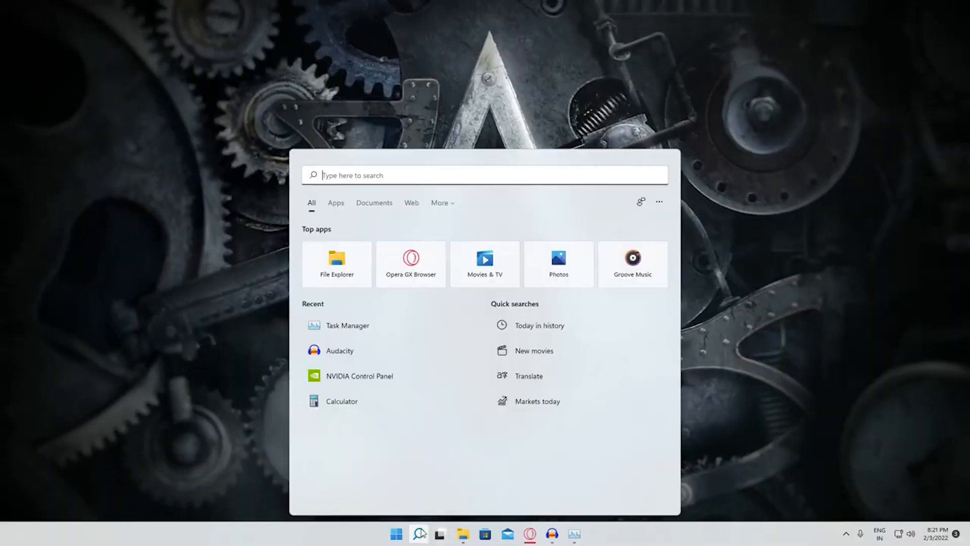
Launch GeForce Experience from search, check Drivers for updates and switch from Studio to Game Ready Driver
text(geforce Experience)
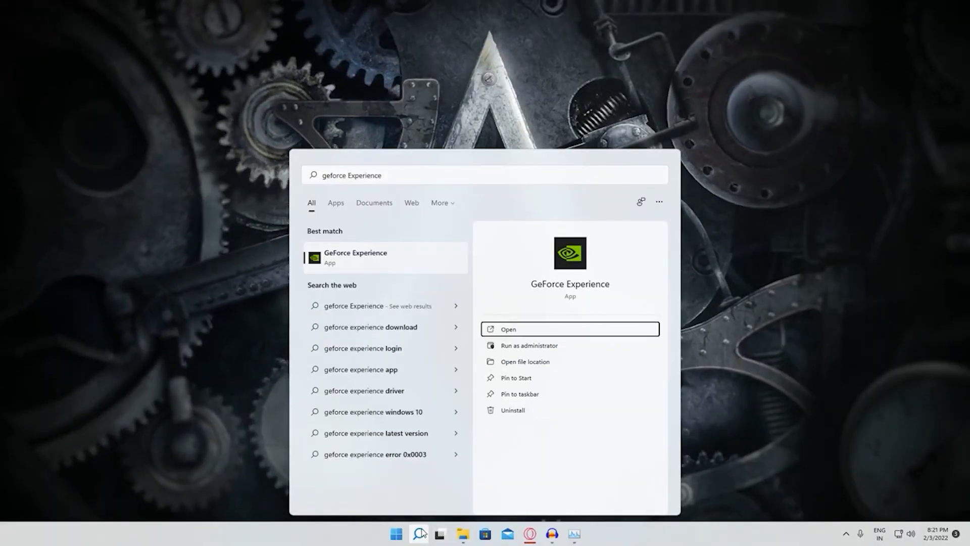
click(570, 329)
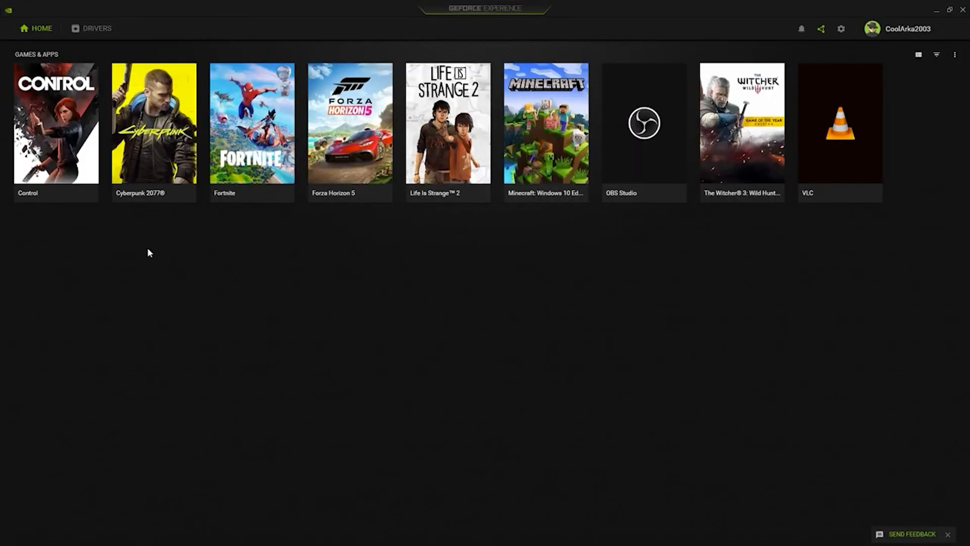
click(91, 28)
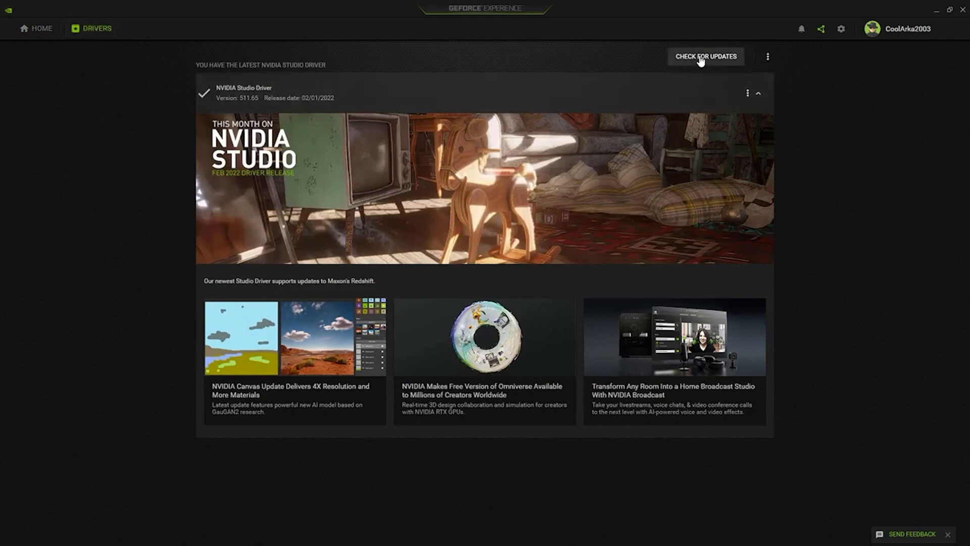
click(705, 57)
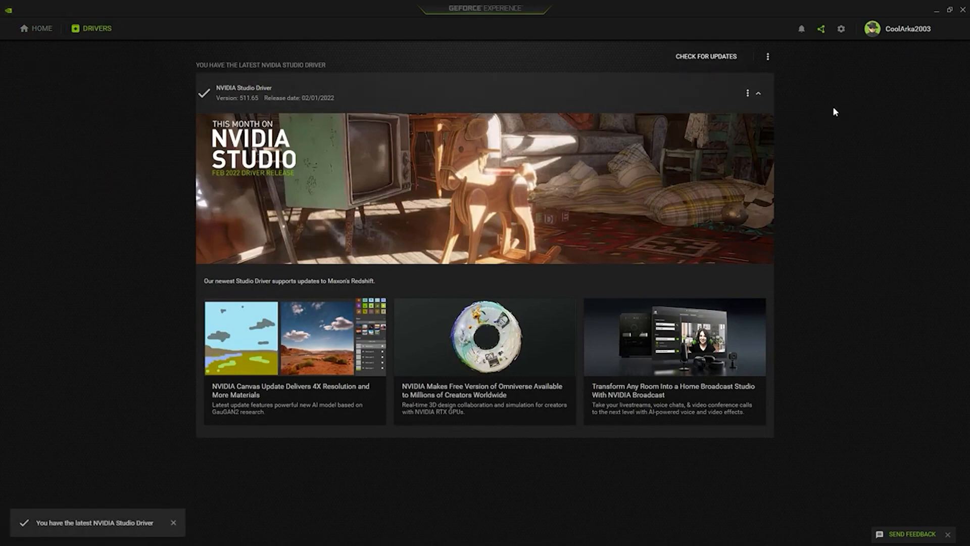
mouse_move(252, 170)
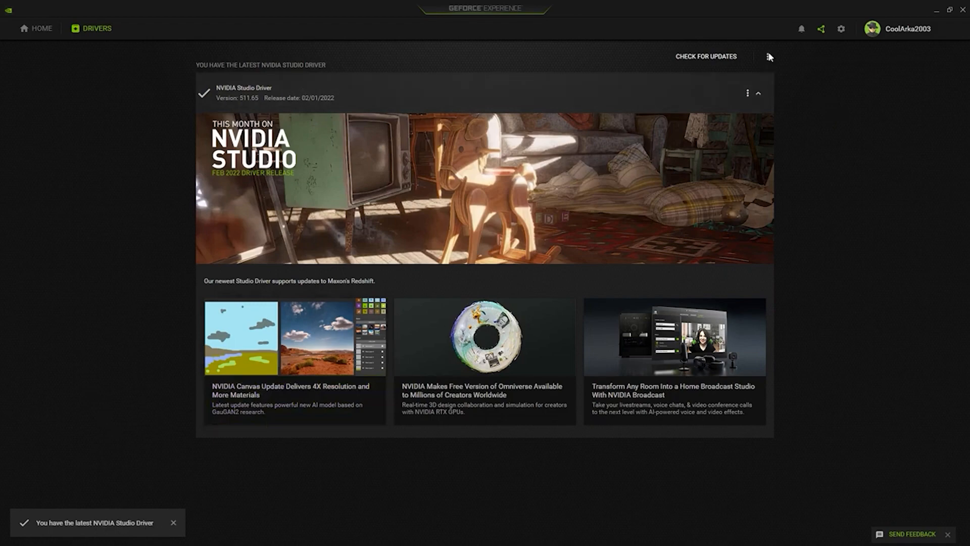
click(709, 57)
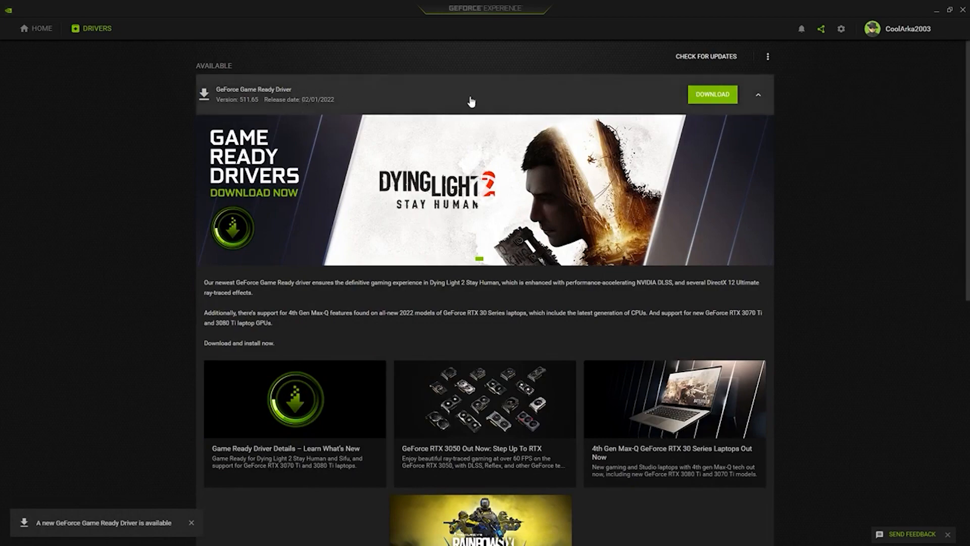
mouse_move(582, 106)
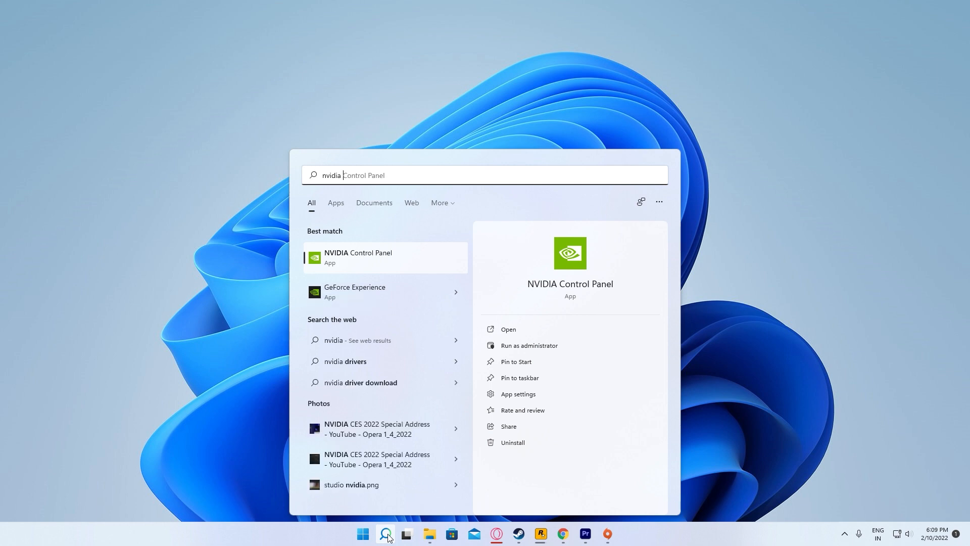
Launch NVIDIA Control Panel from the search results and maximize its window
click(358, 258)
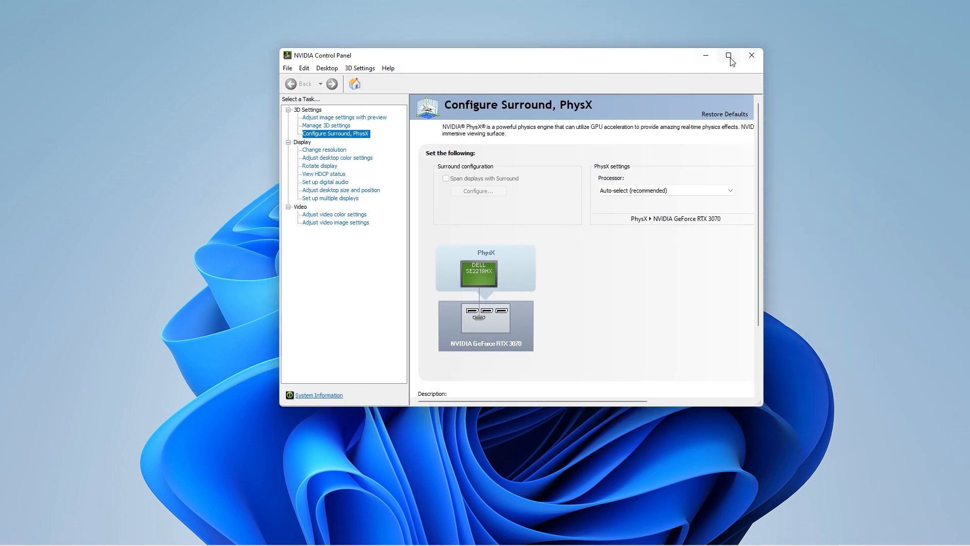
click(728, 55)
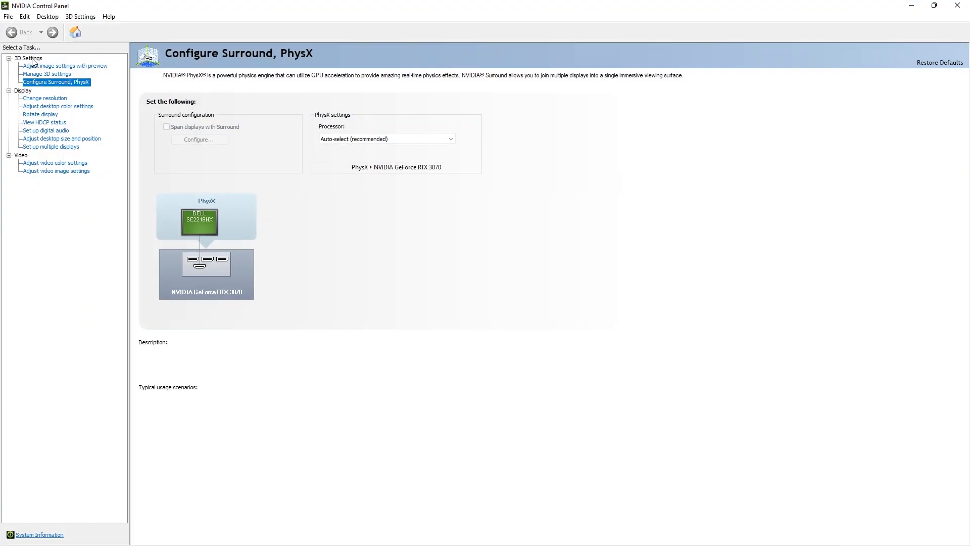
mouse_move(46, 85)
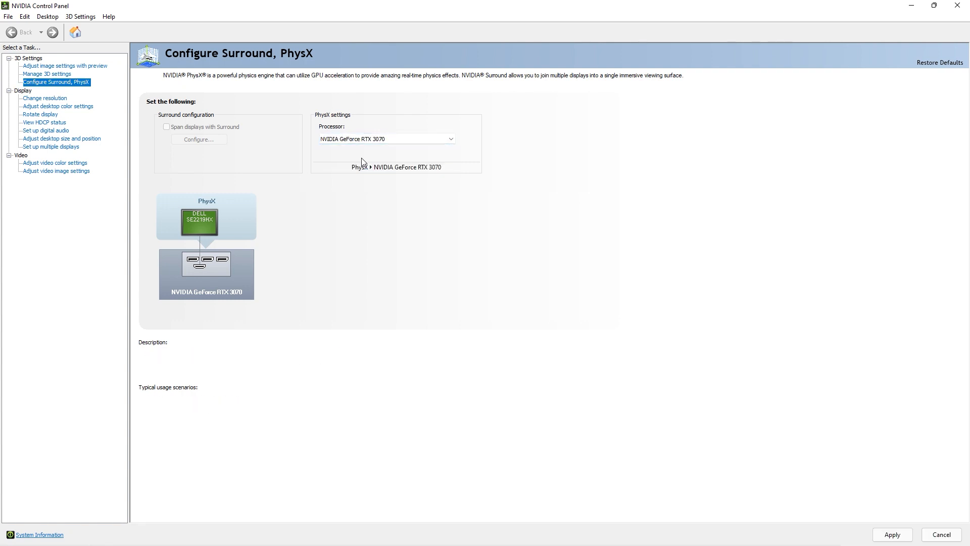
mouse_move(848, 476)
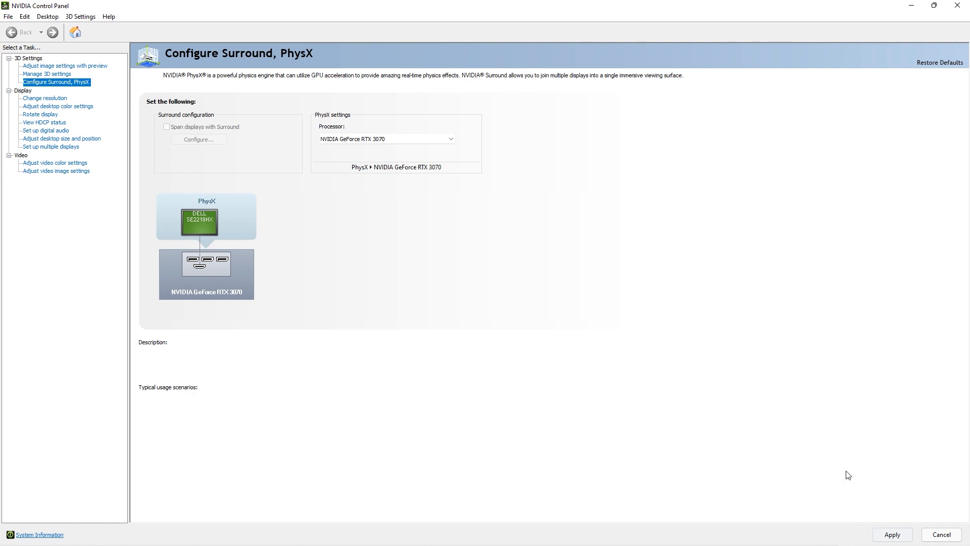
mouse_move(835, 165)
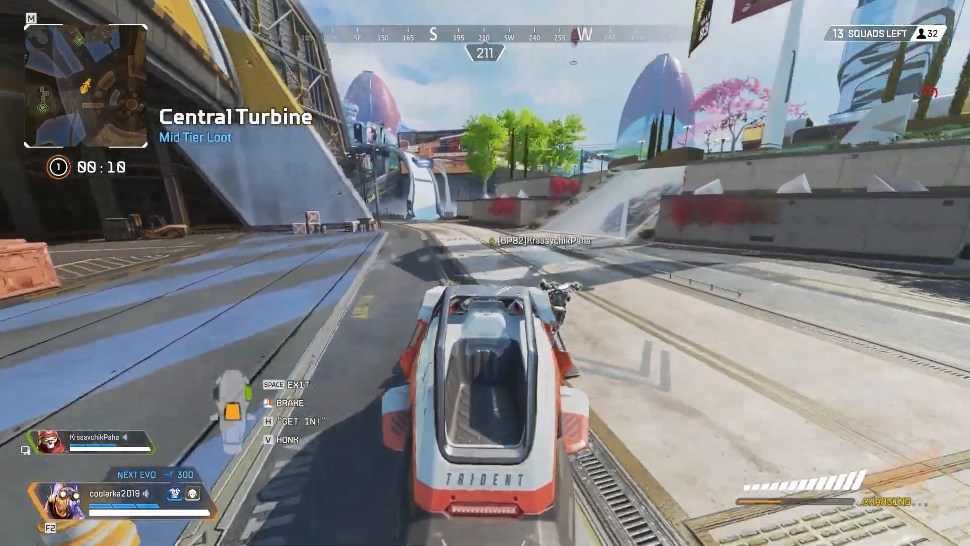
mouse_move(485, 273)
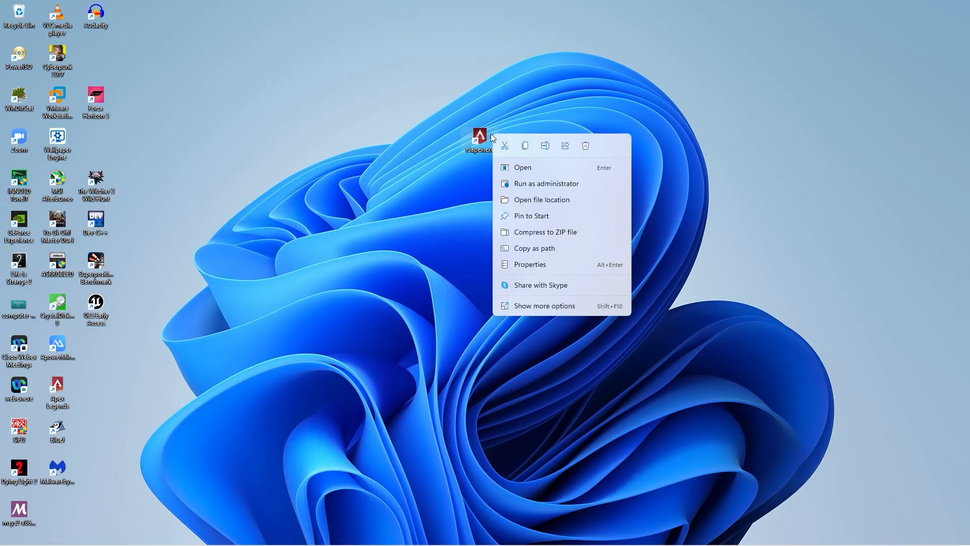
Enable 'Run this program as an administrator' on the game executable's Compatibility settings and apply it
click(530, 265)
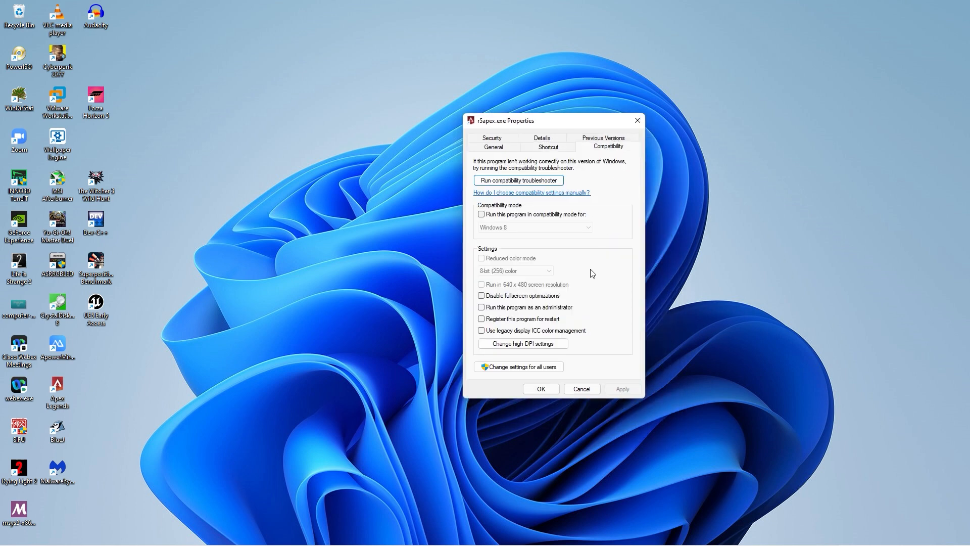
click(481, 308)
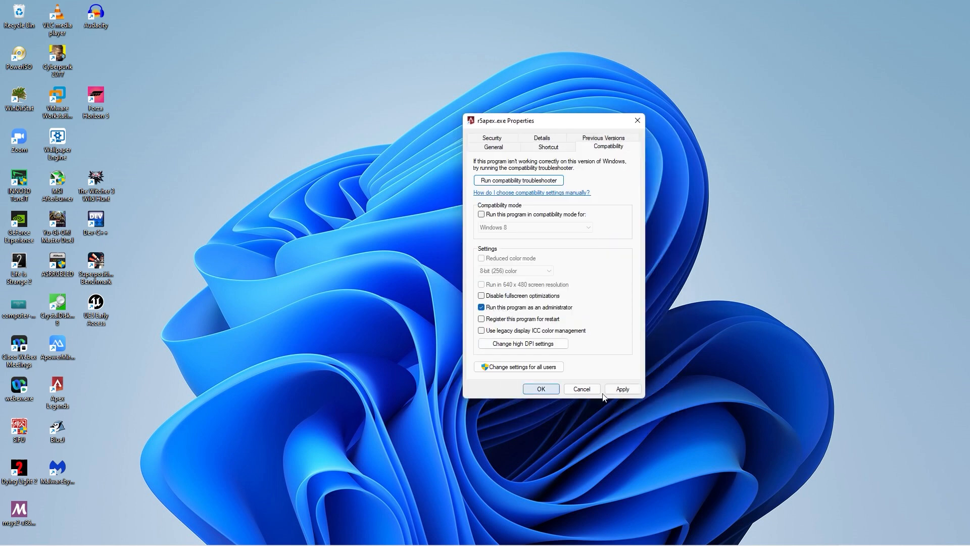
click(541, 388)
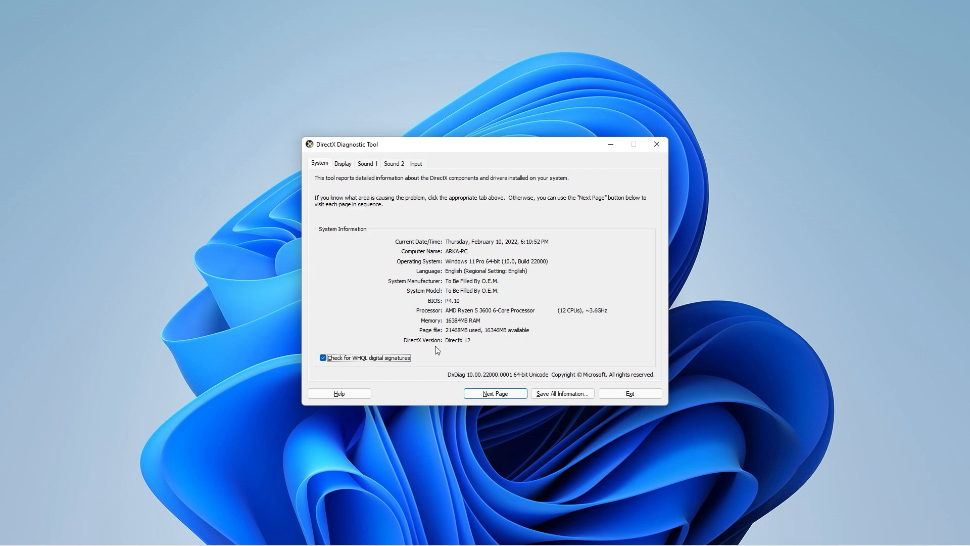
mouse_move(423, 393)
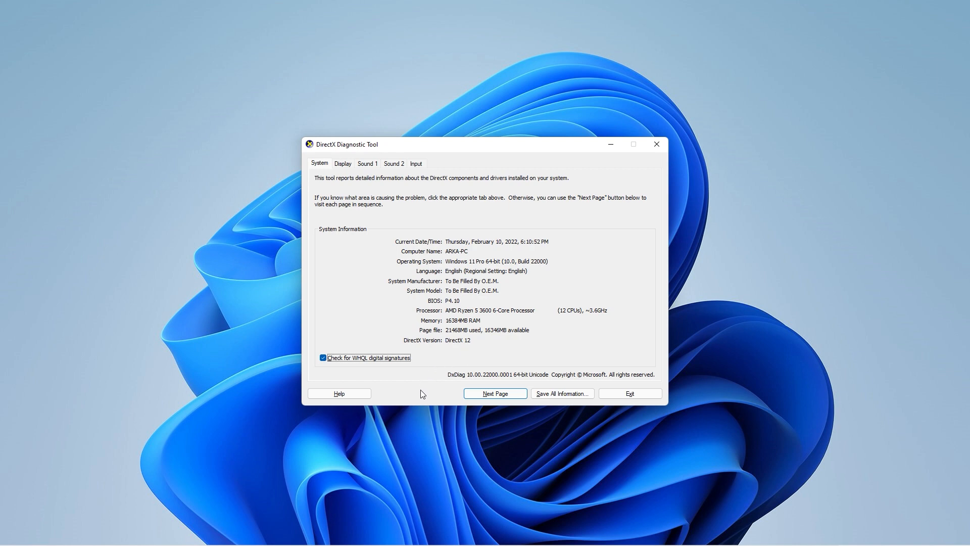
Exit the DirectX Diagnostic Tool after confirming it reports DirectX 12
click(495, 393)
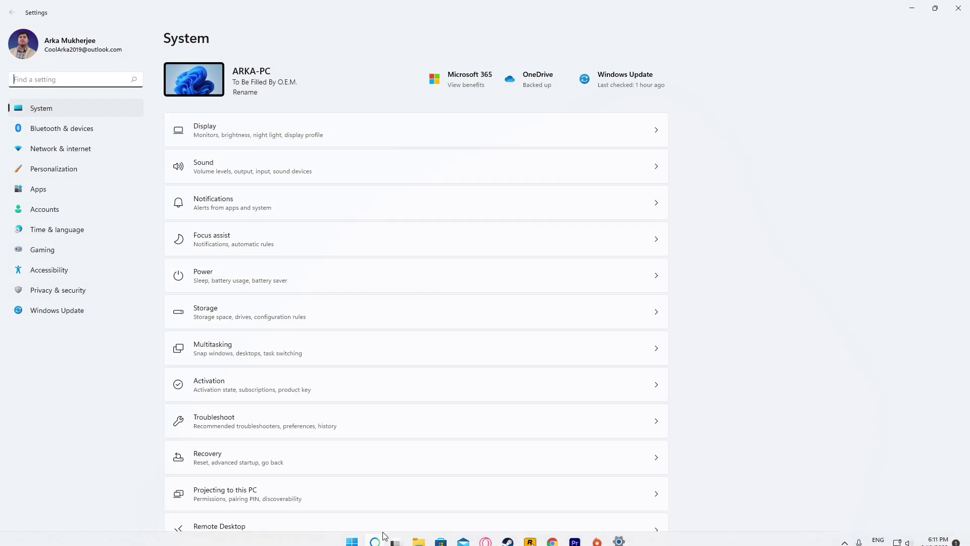
Go to Windows Update in Settings and start installing the two pending updates
click(57, 311)
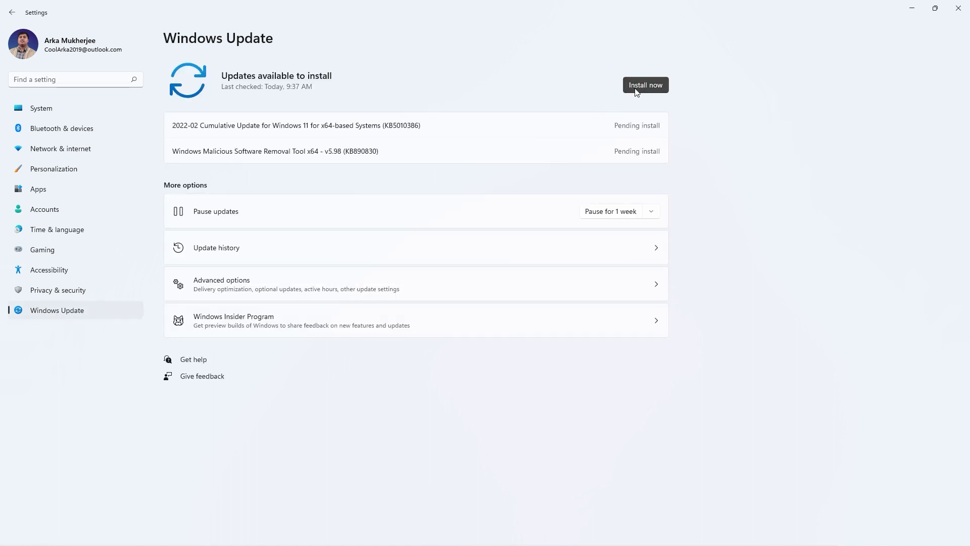
click(645, 85)
text(r)
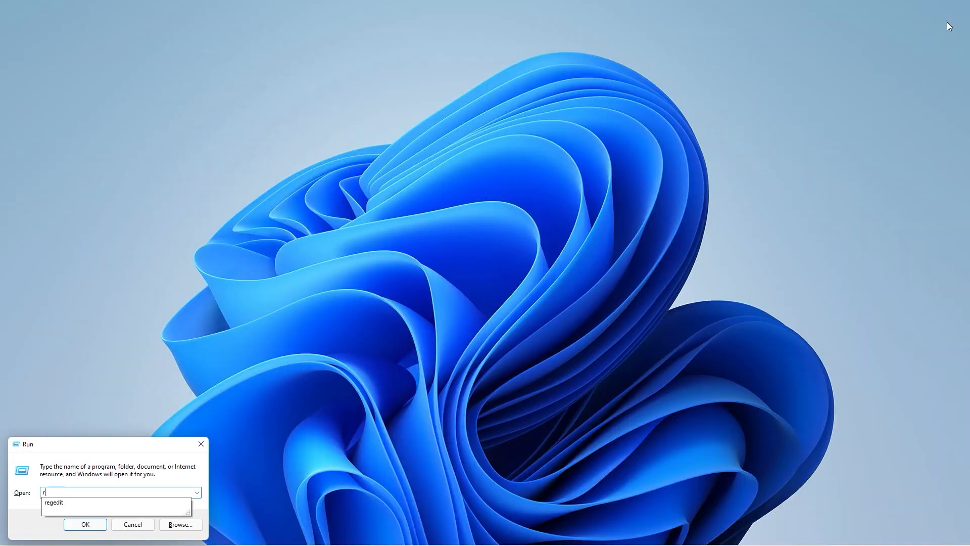
Launch regedit and expand HKEY_LOCAL_MACHINE\SYSTEM\CurrentControlSet\Control toward GraphicsDrivers
click(84, 524)
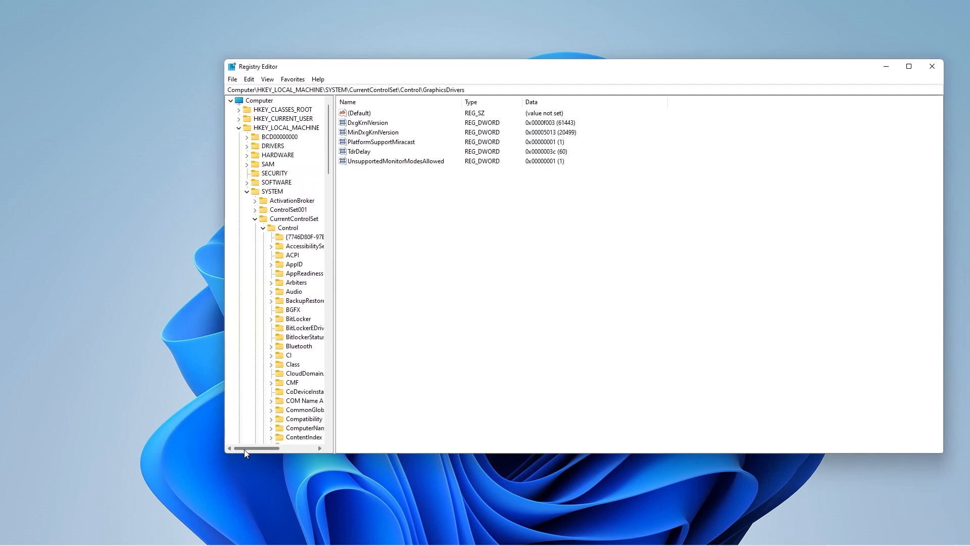
click(259, 100)
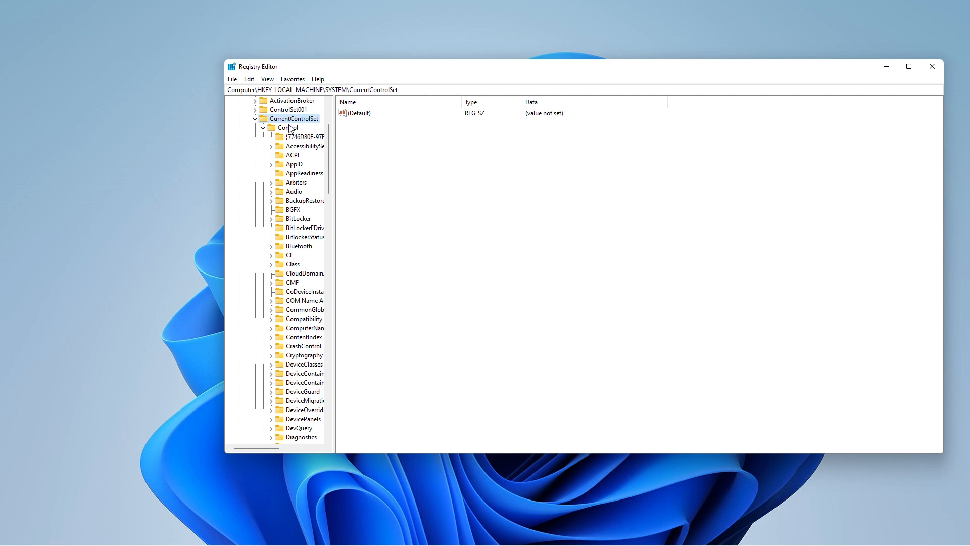
click(289, 128)
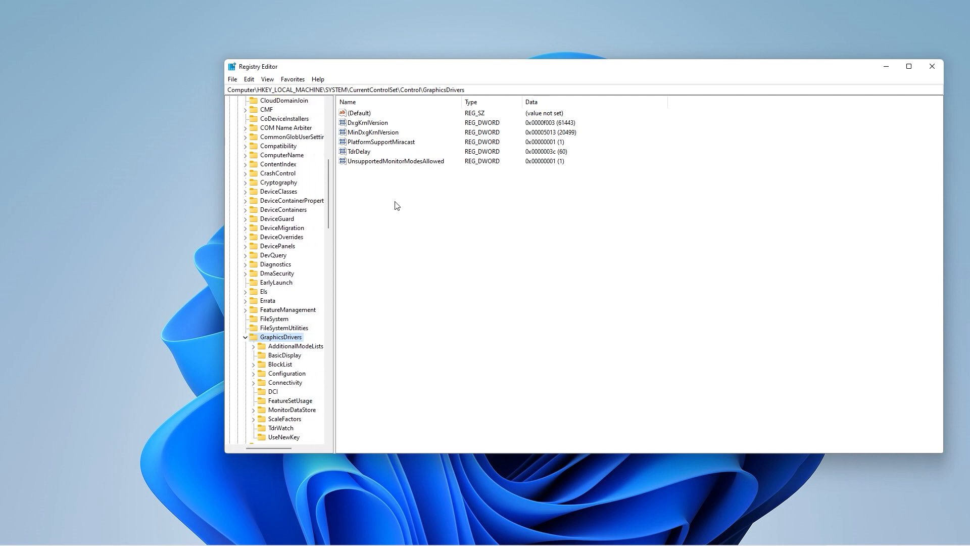
Edit the TdrDelay value, choose Decimal base and enter 8 as the value data
click(360, 152)
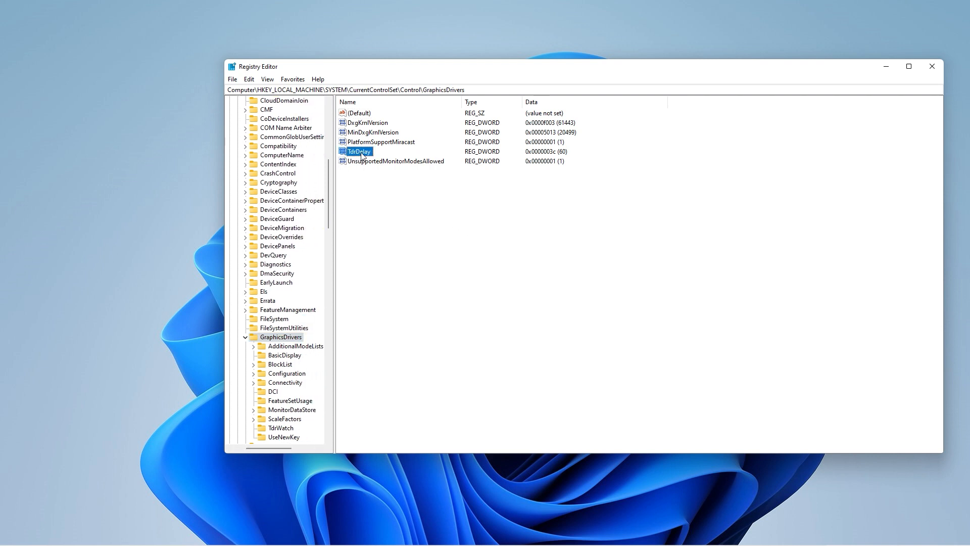
double_click(359, 152)
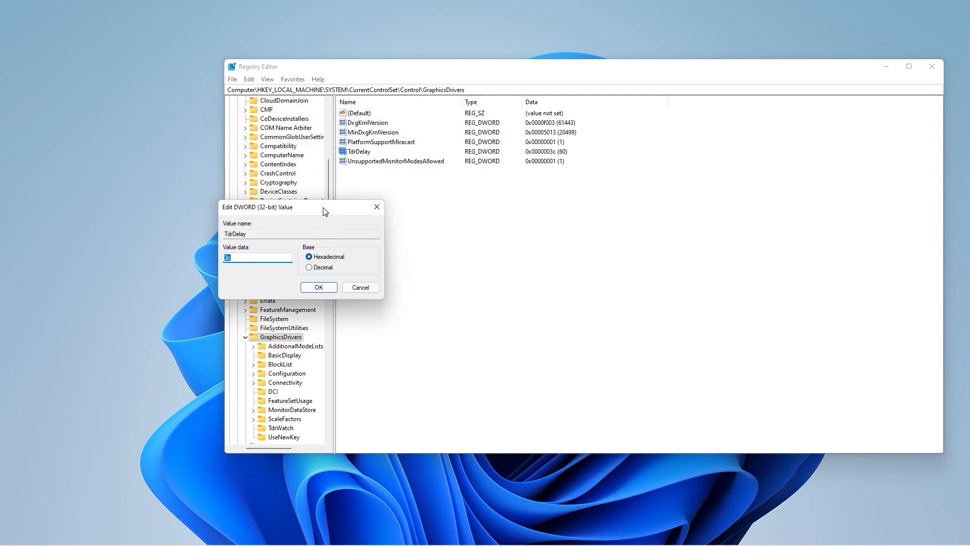
click(310, 266)
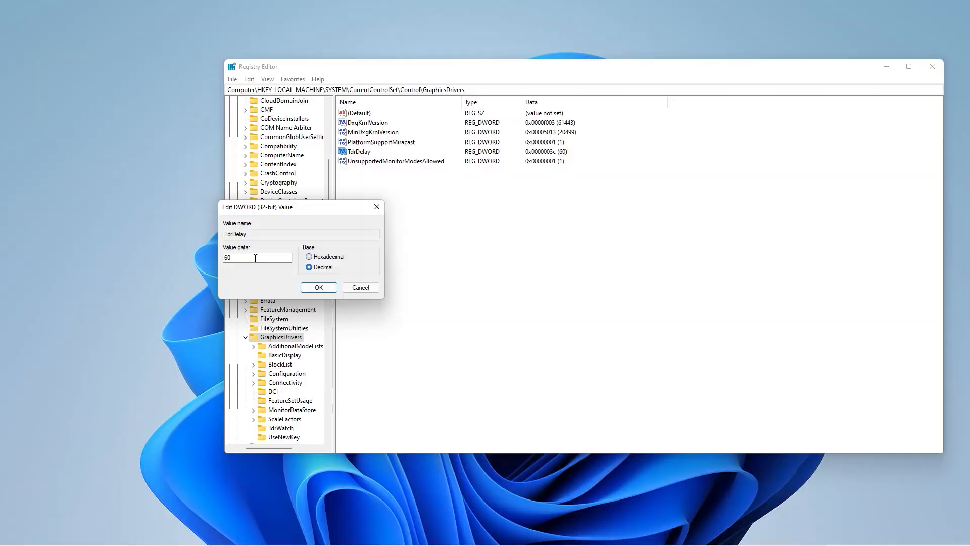
text(8)
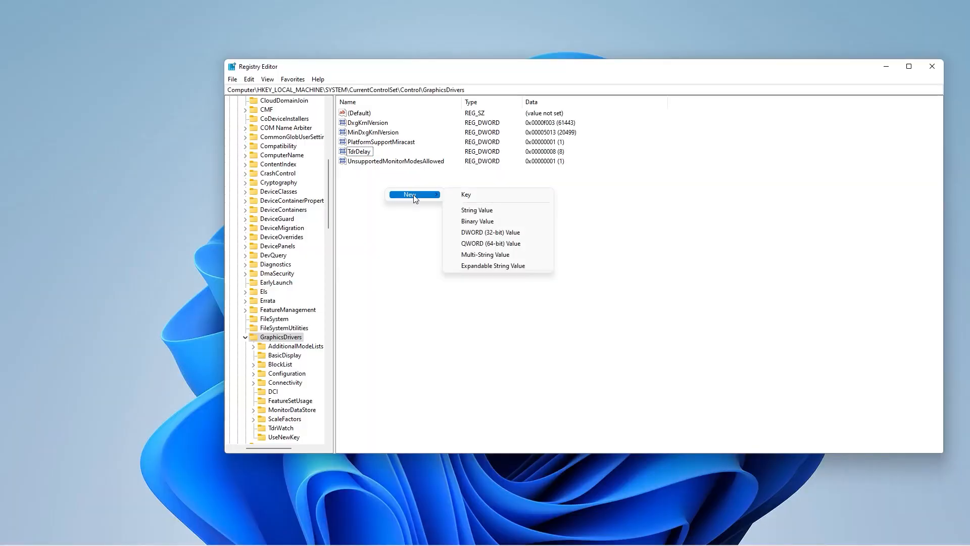
mouse_move(517, 235)
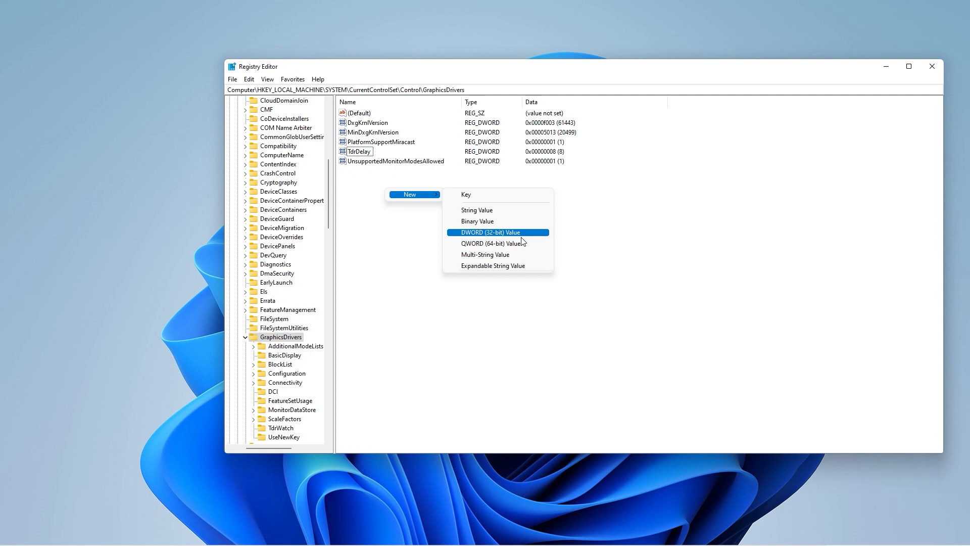
Create a new QWORD (64-bit) value named 'Tdr' under GraphicsDrivers and dismiss the duplicate-name error
click(491, 243)
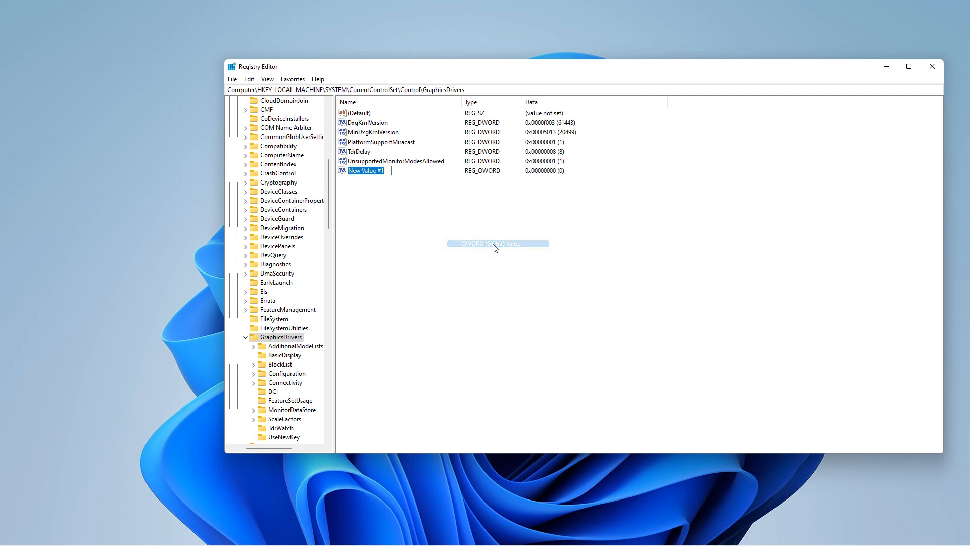
text(TdrDelay)
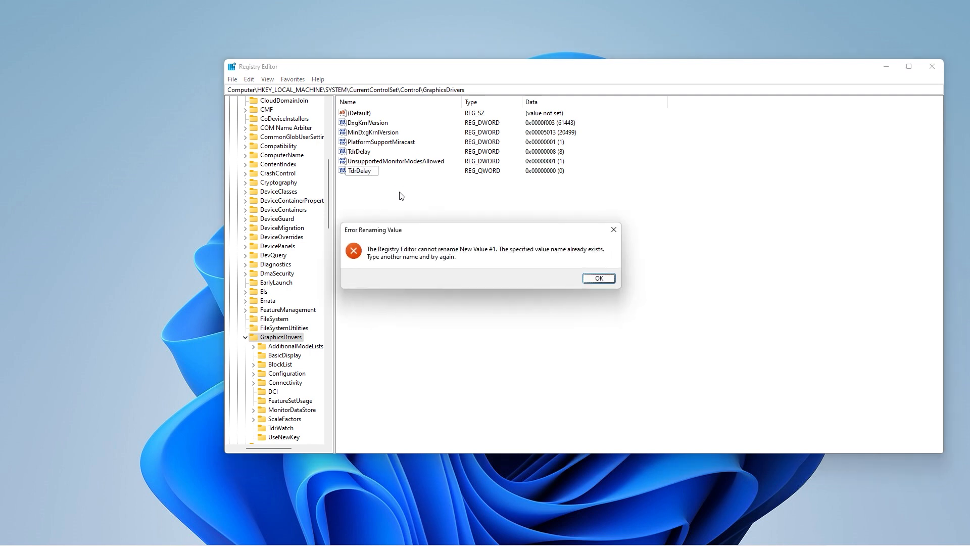
click(599, 278)
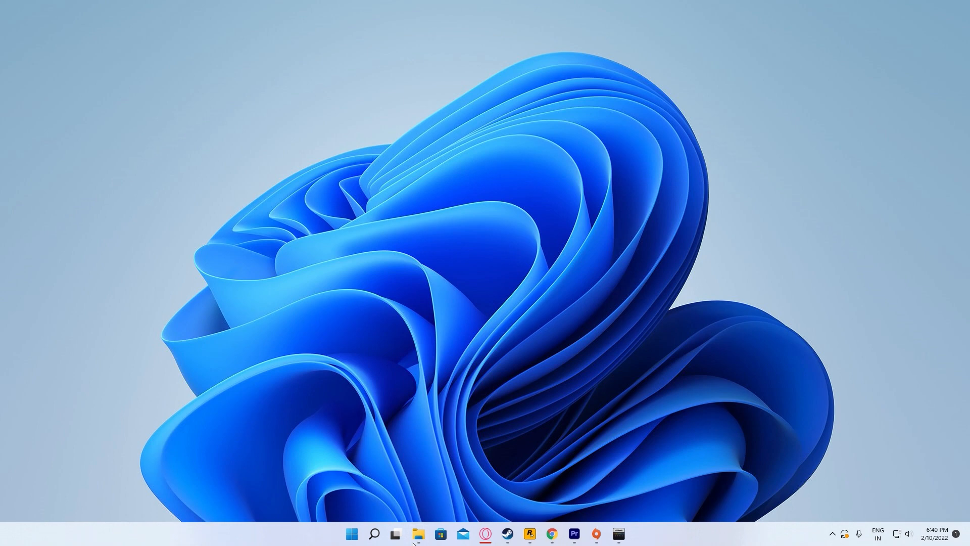
Reach Apex Legends' Properties in the Steam library to start verifying its game files
click(373, 534)
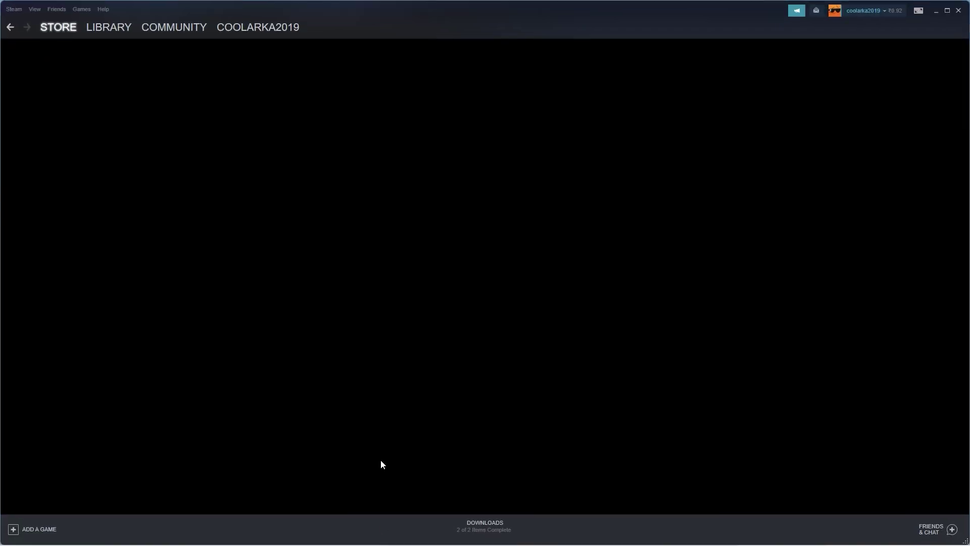
click(109, 27)
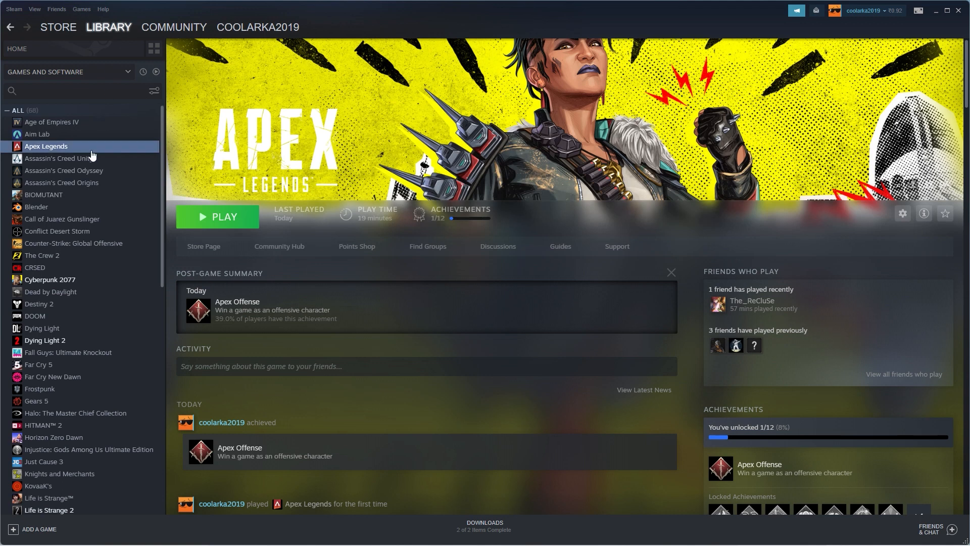
click(903, 213)
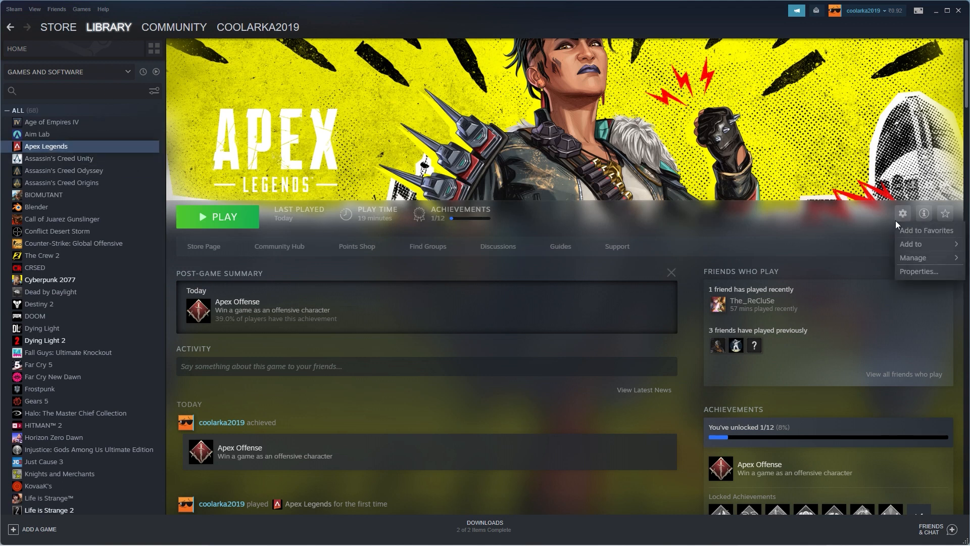
click(920, 271)
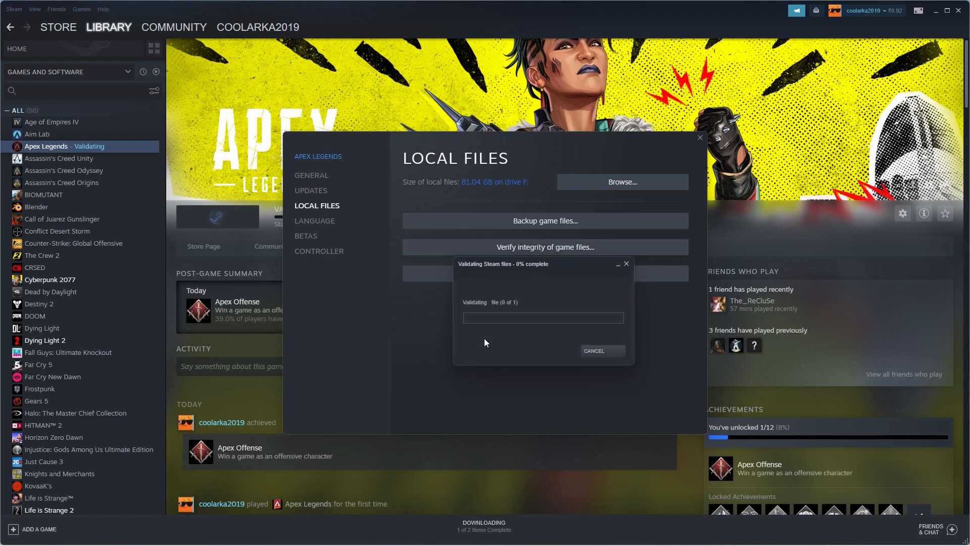
mouse_move(423, 366)
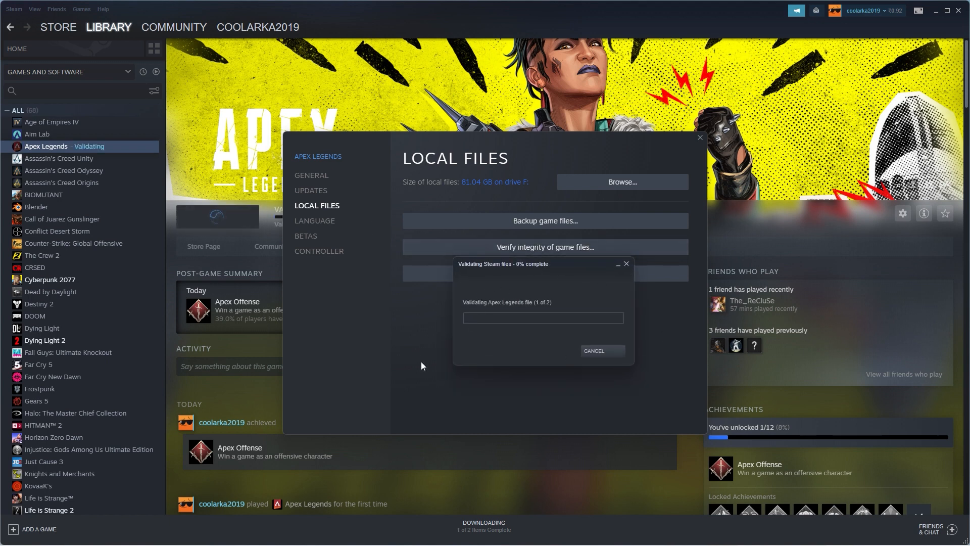